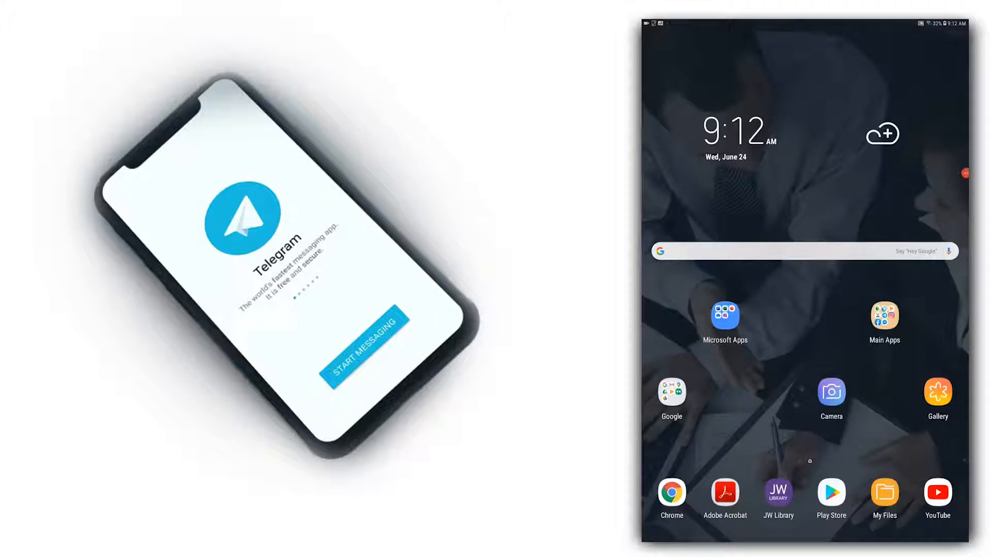
# Search Play Store for 'notesave', install Notisave and launch it
pyautogui.click(831, 492)
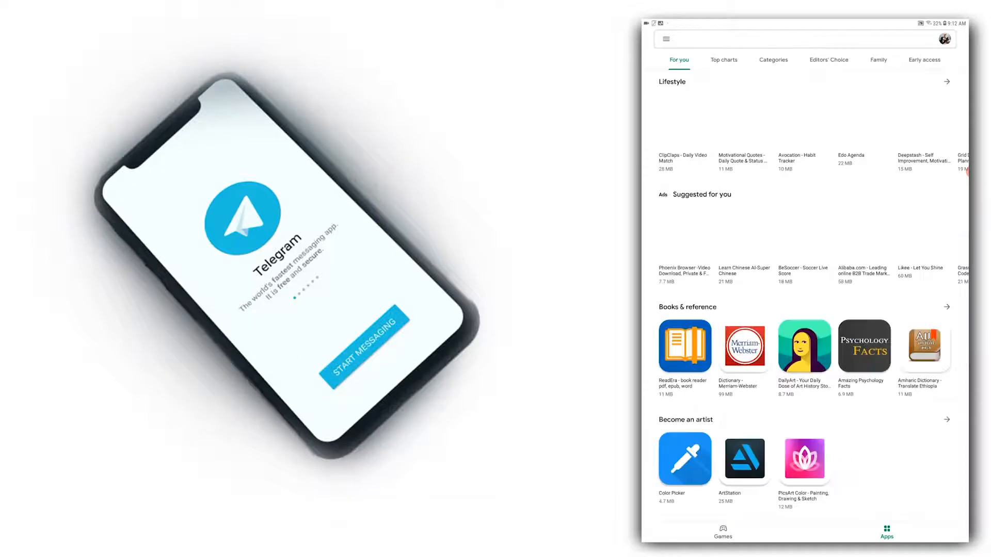
pyautogui.write('notesave')
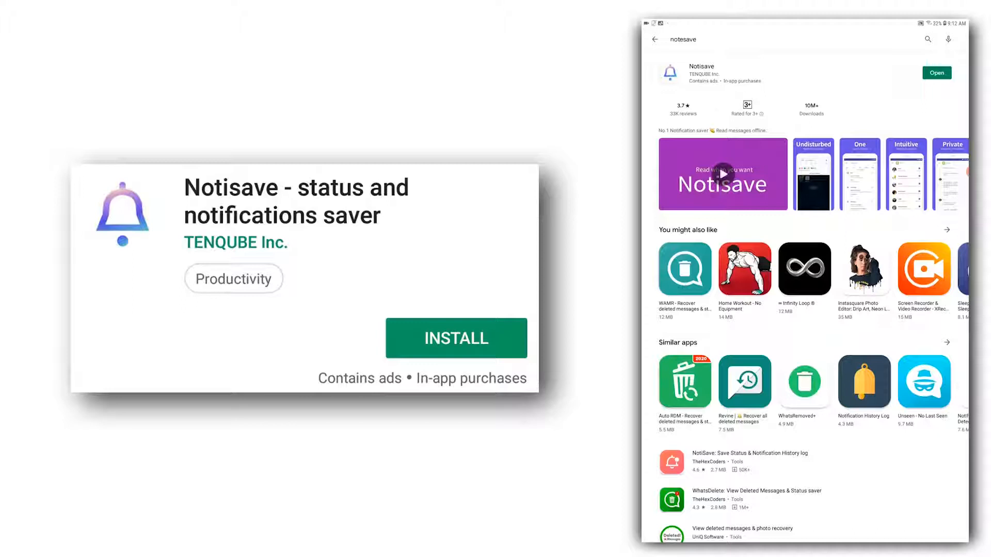
pyautogui.click(723, 174)
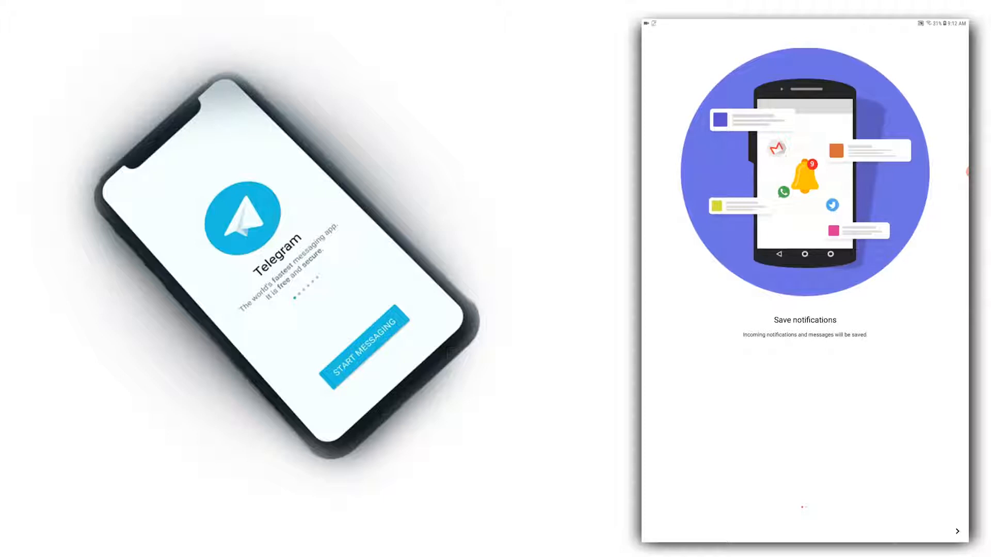
# Pass the intro and allow Notisave access to notifications and to photos, media and files
pyautogui.click(957, 531)
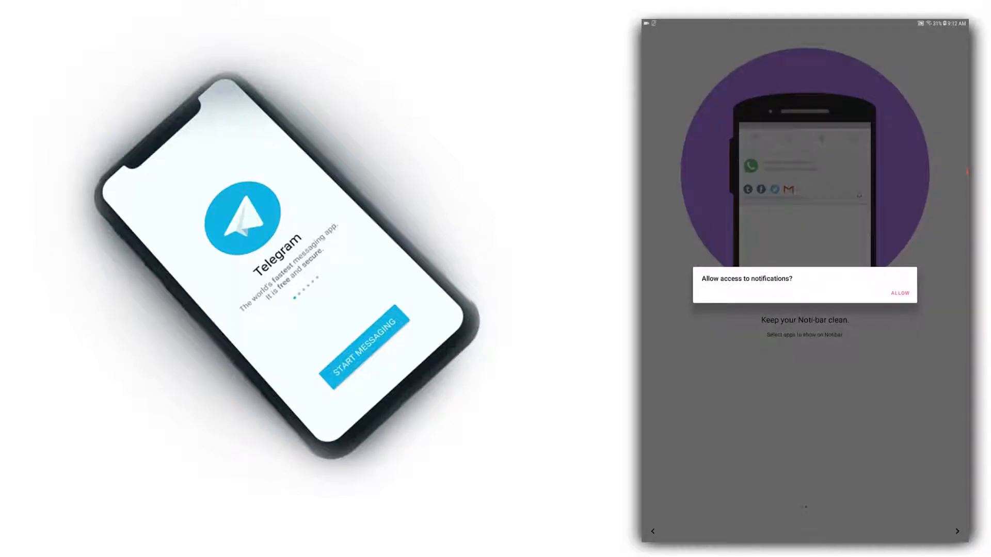
pyautogui.click(899, 293)
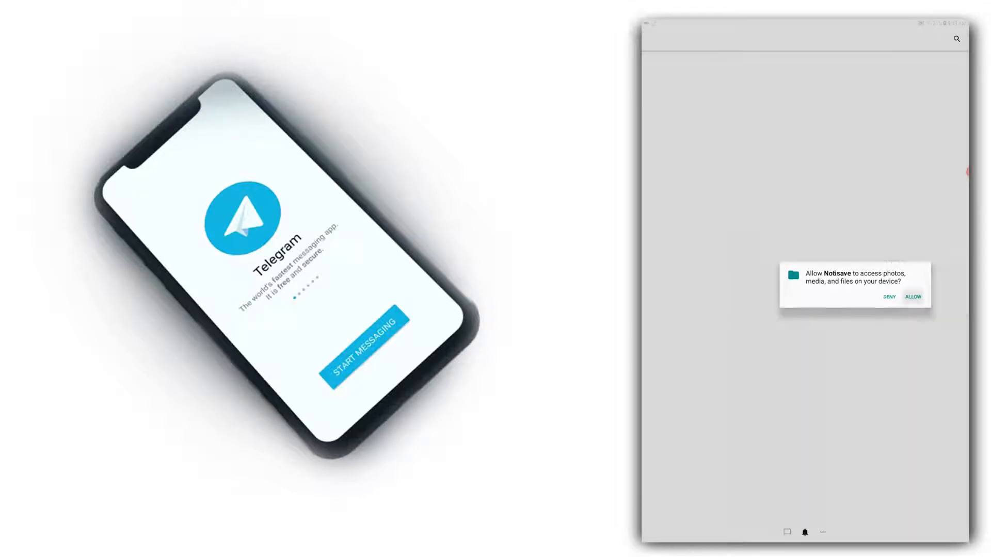
pyautogui.click(912, 298)
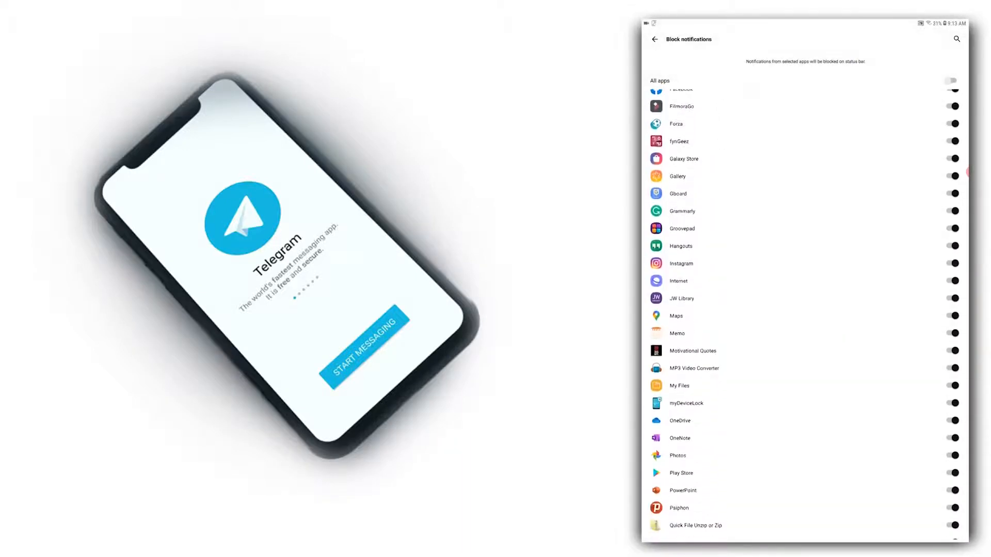
# Toggle the All apps switch on then off so no app's notifications are blocked
pyautogui.scroll(-3)
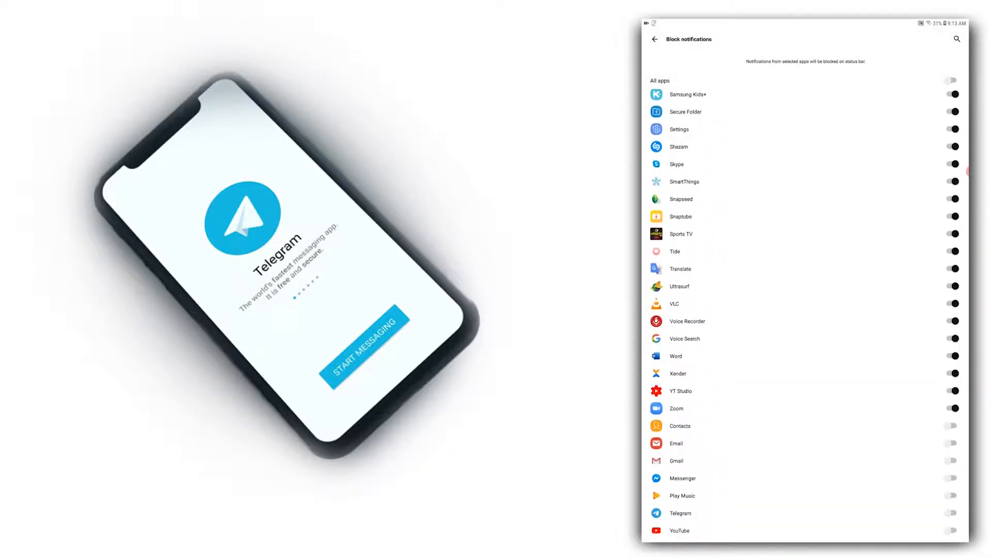
pyautogui.scroll(3)
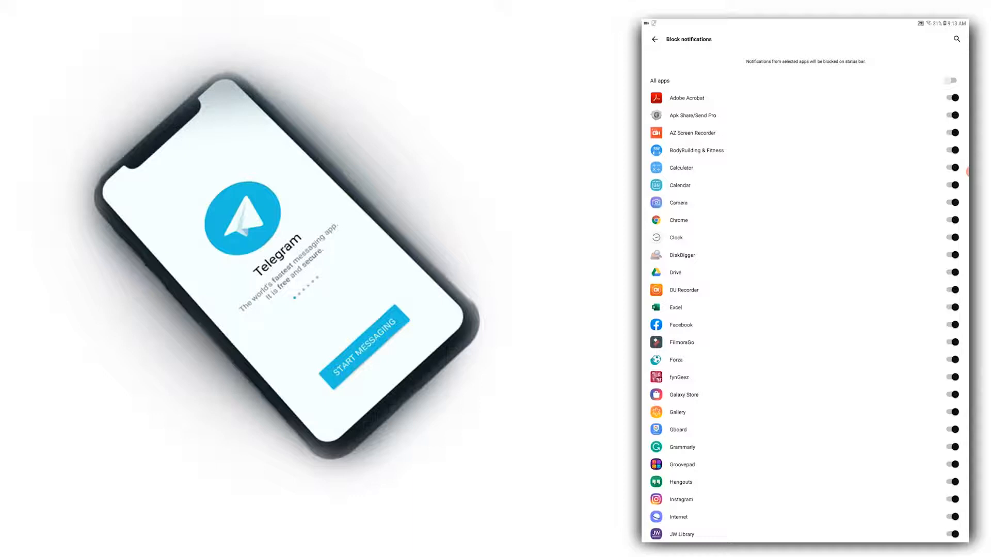
pyautogui.click(950, 80)
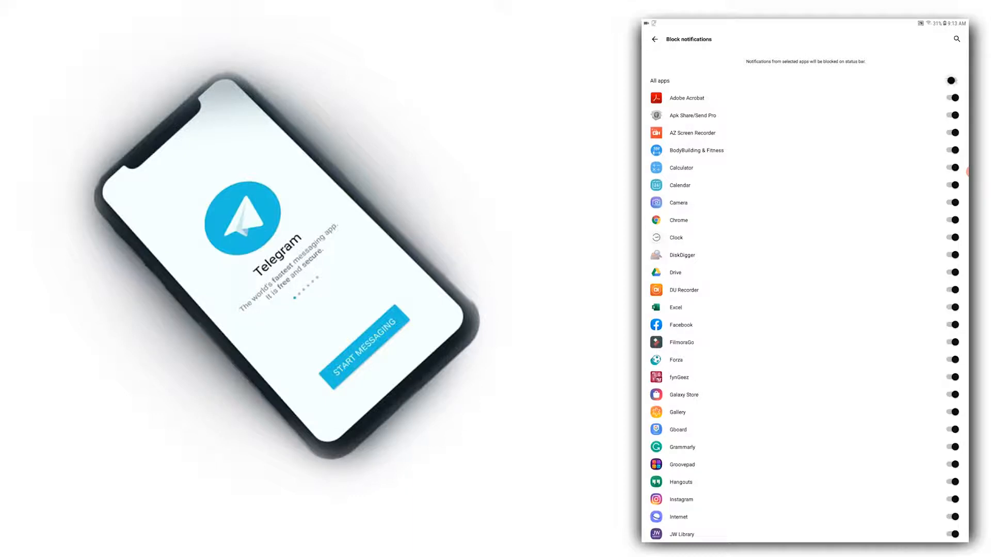
pyautogui.click(951, 81)
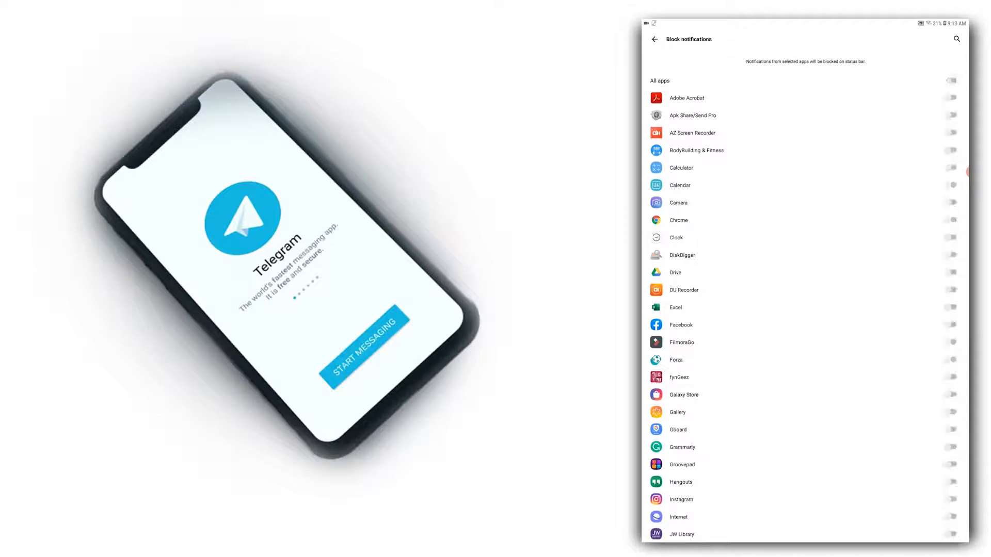
pyautogui.scroll(-3)
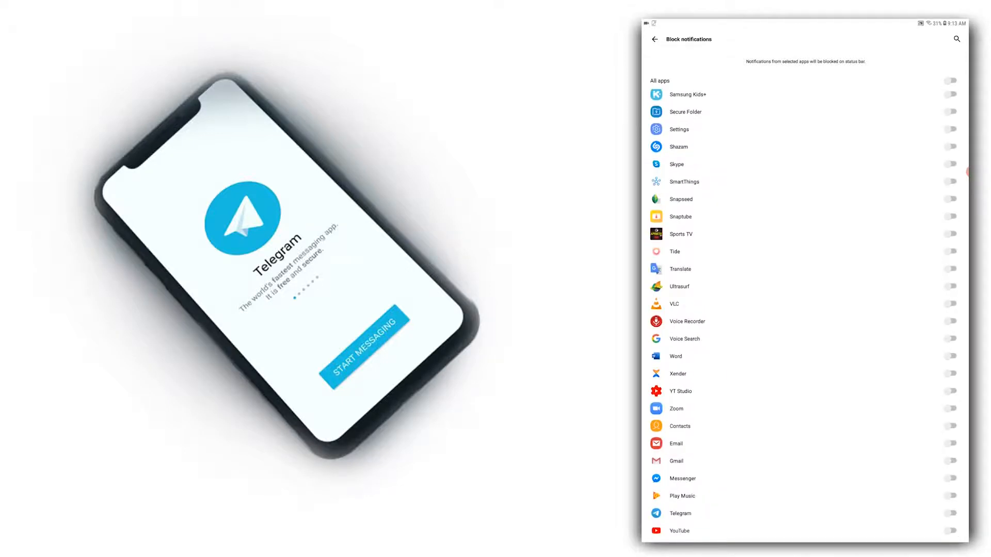
pyautogui.scroll(3)
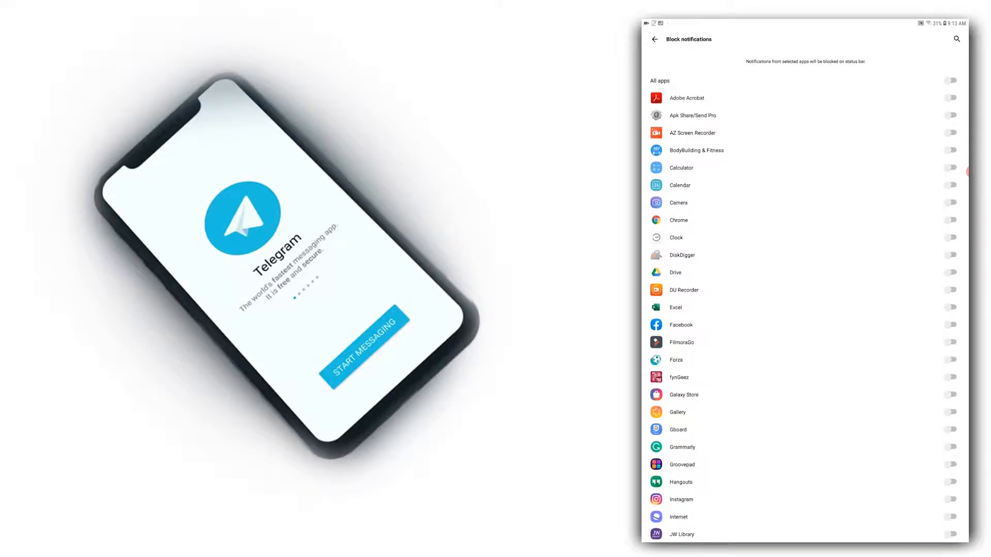
pyautogui.click(656, 39)
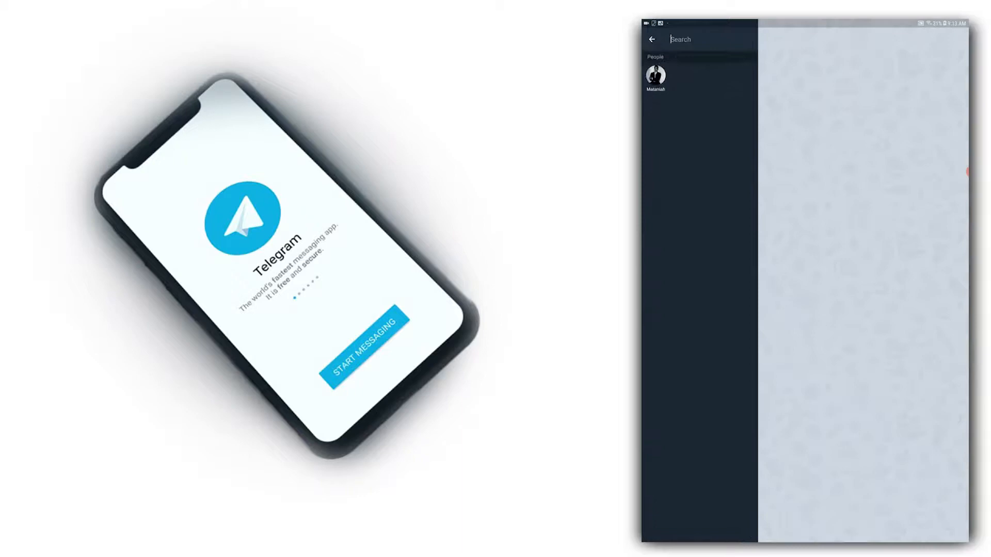
# Send the contact 'Hi' and then a long random-letter message ('Xyn…rphgfrvi')
pyautogui.click(655, 75)
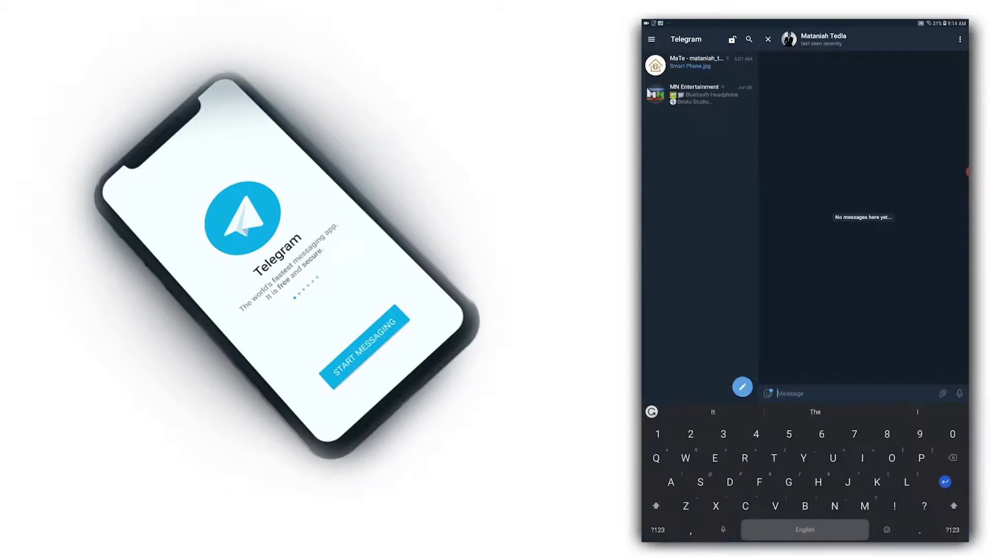
pyautogui.click(945, 482)
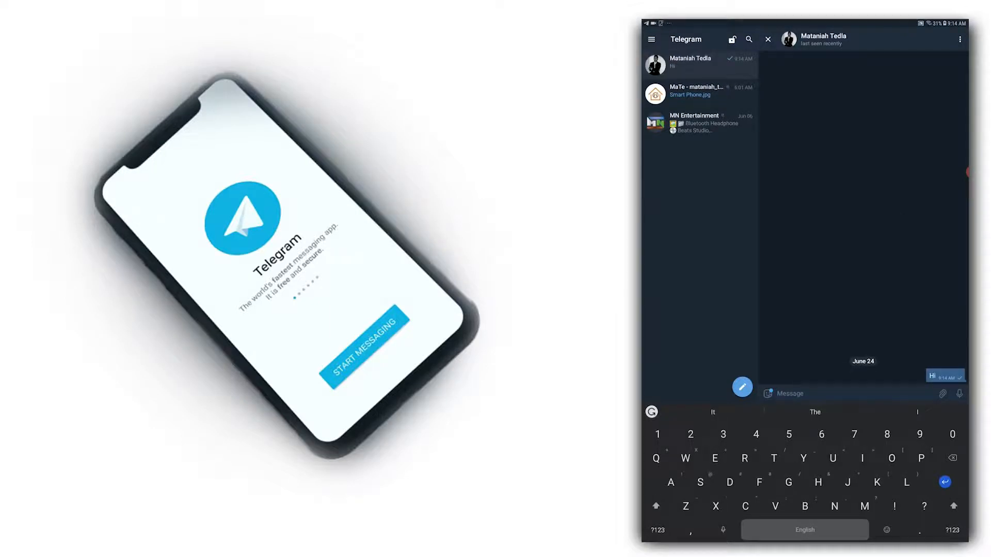
pyautogui.write('Xynfrtimngftyonfujkbgfujomjdsjjo')
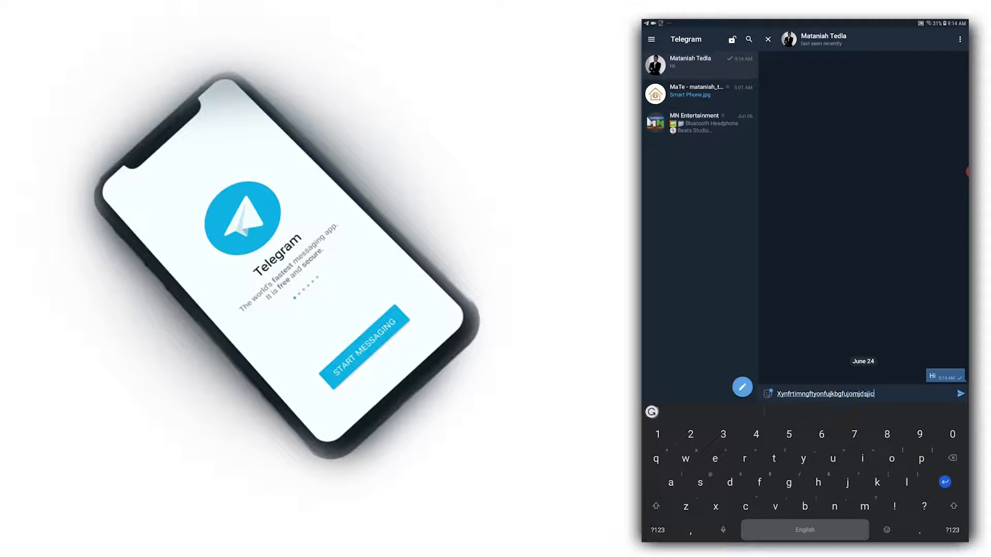
pyautogui.write('rphgfrvi')
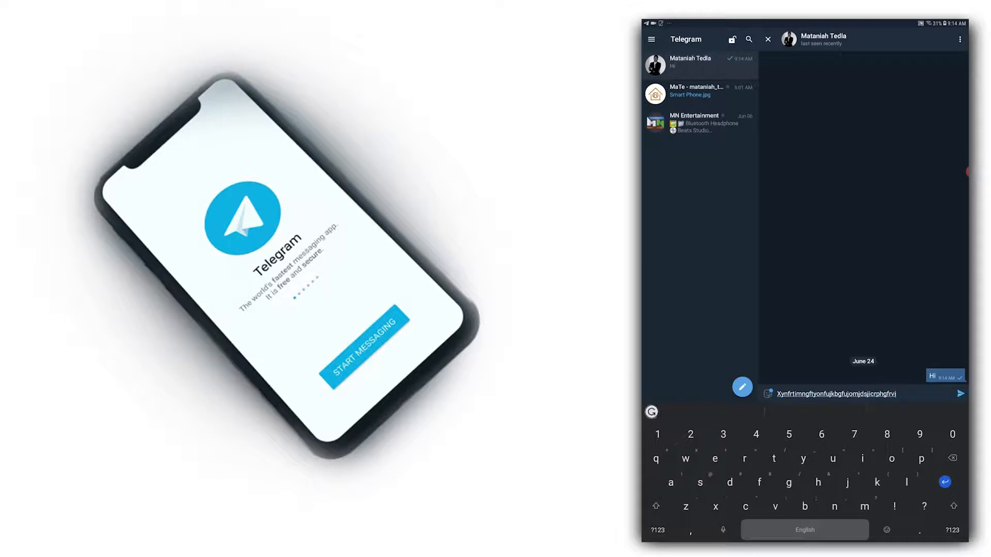
pyautogui.click(960, 393)
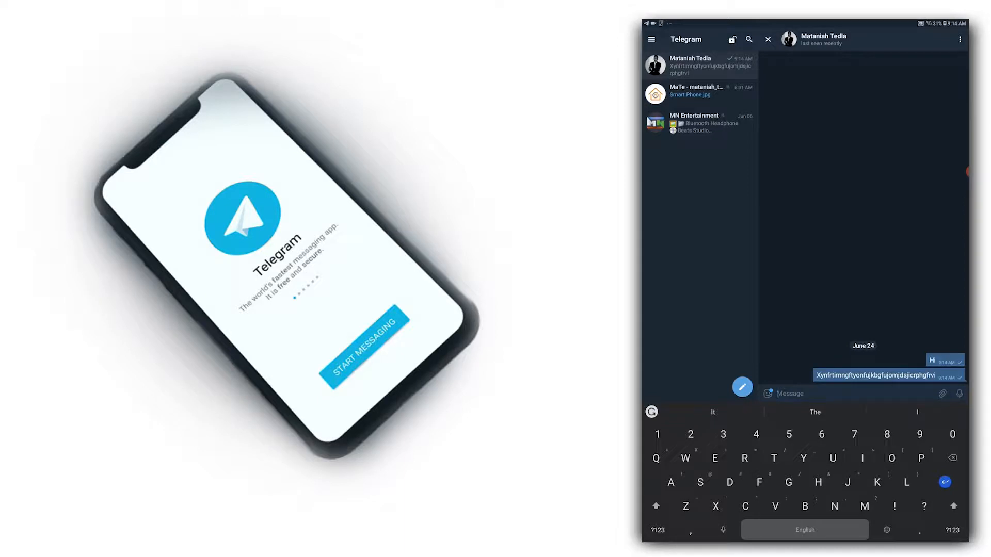
# Delete the long random-letter message, keeping only 'Hi', and return to the home screen
pyautogui.click(875, 375)
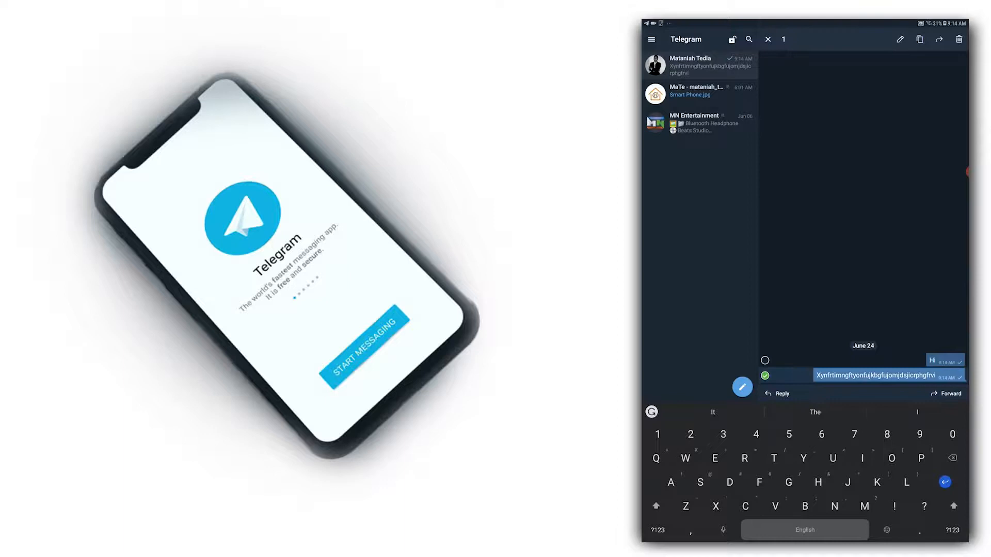
pyautogui.click(958, 39)
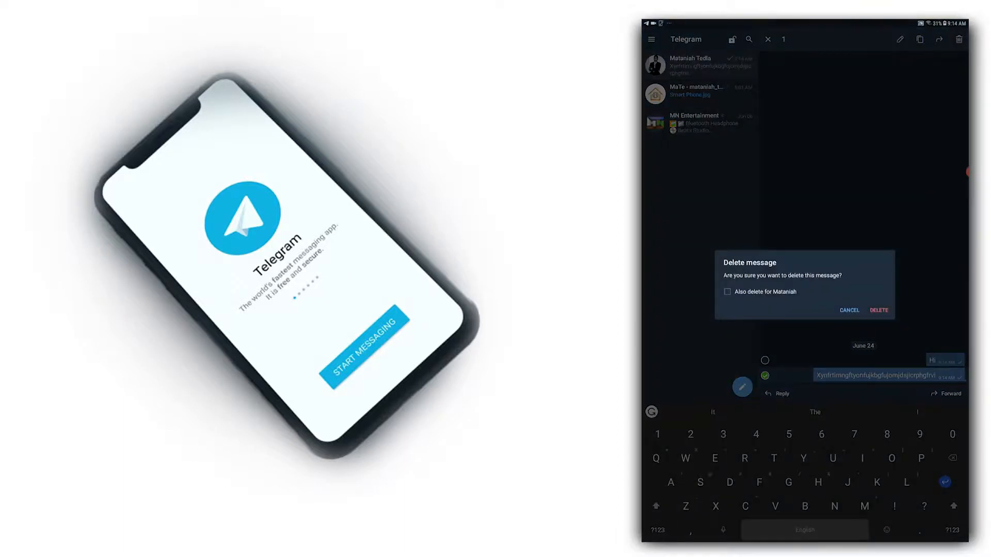
pyautogui.click(877, 311)
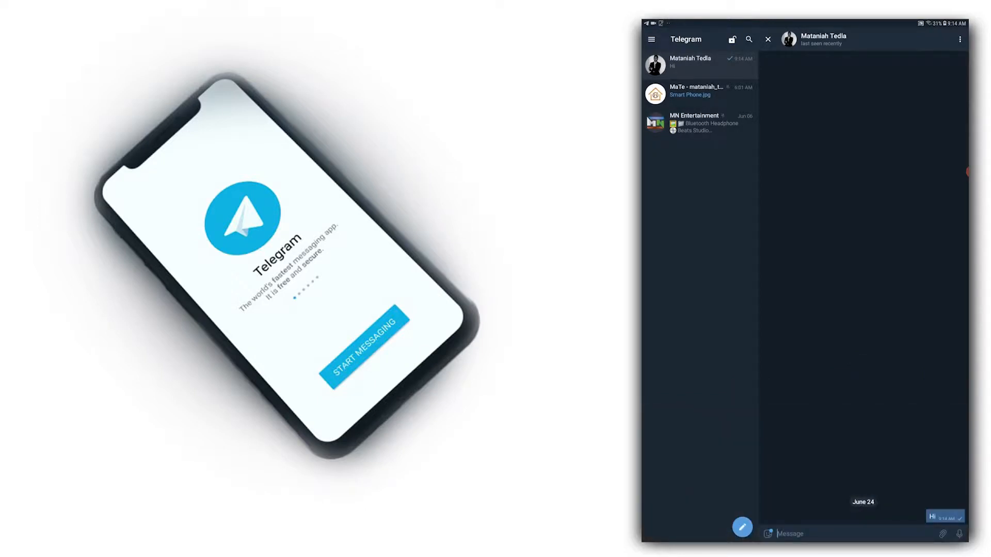
pyautogui.click(769, 39)
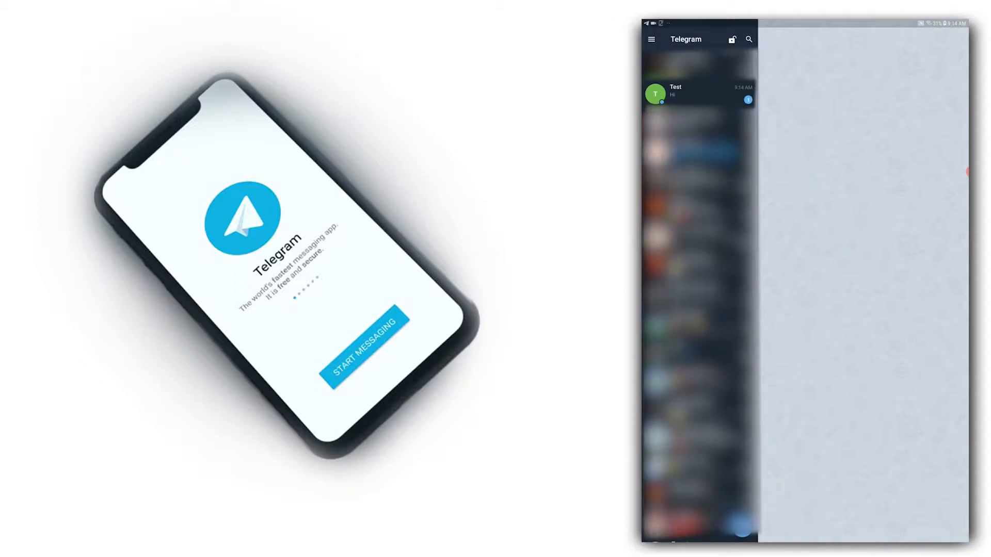
pyautogui.click(695, 94)
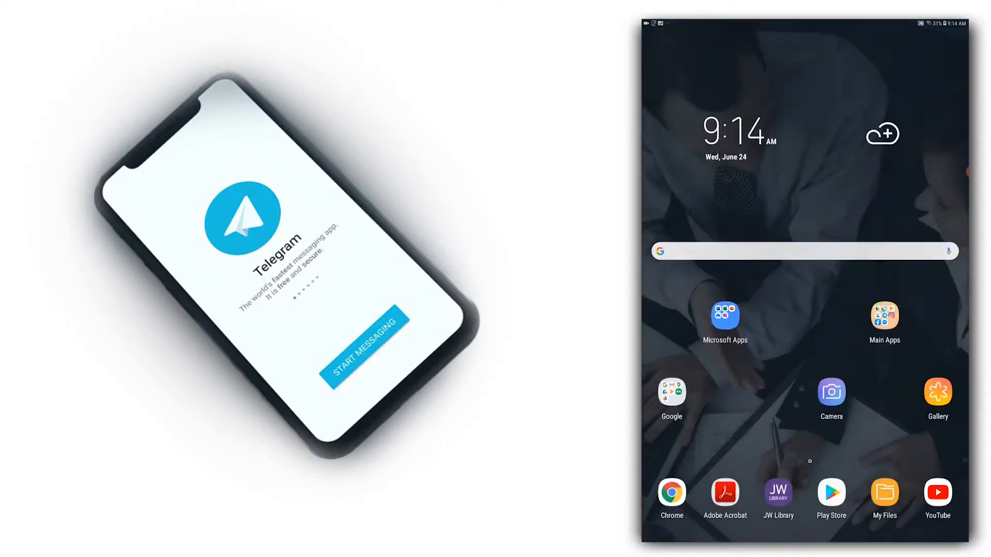
# View the saved Test conversation in Notisave's Telegram history, still showing the deleted message
pyautogui.scroll(-3)
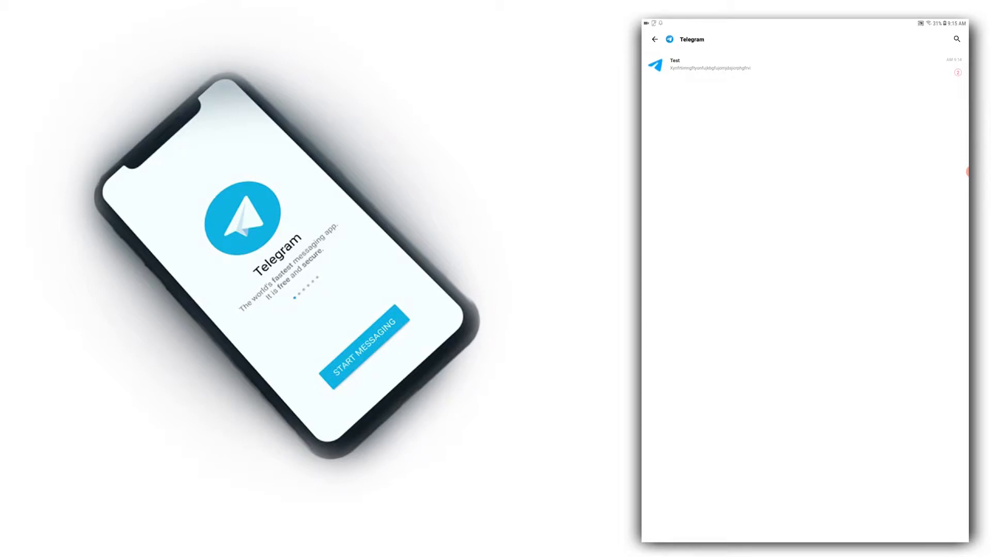
pyautogui.click(709, 64)
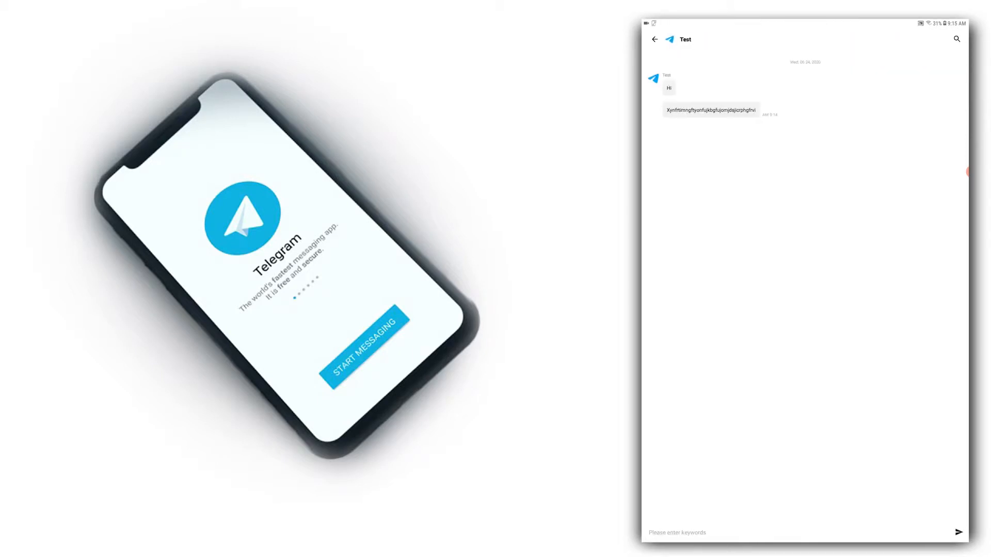